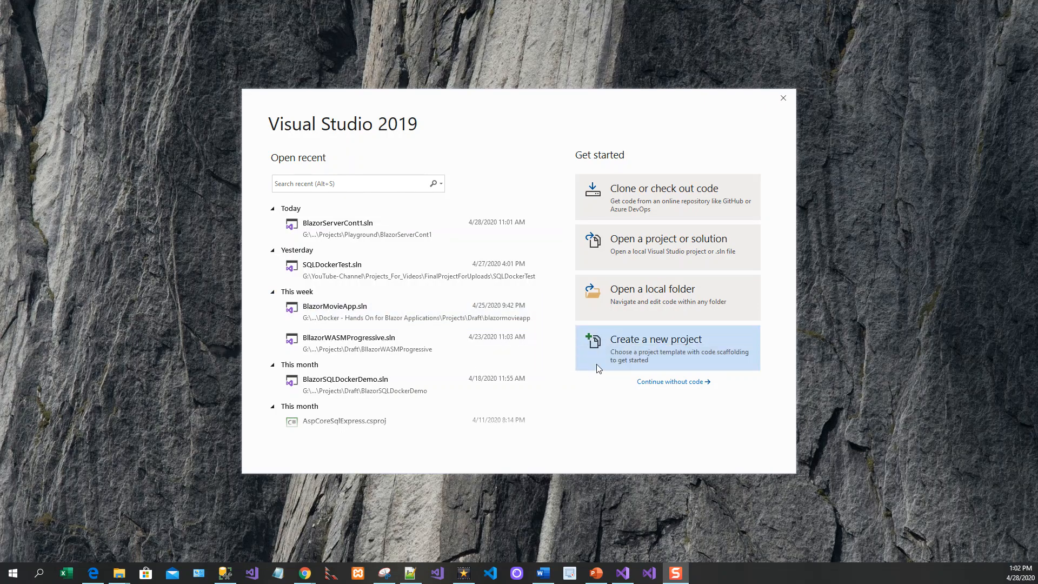
mouse_move(654, 344)
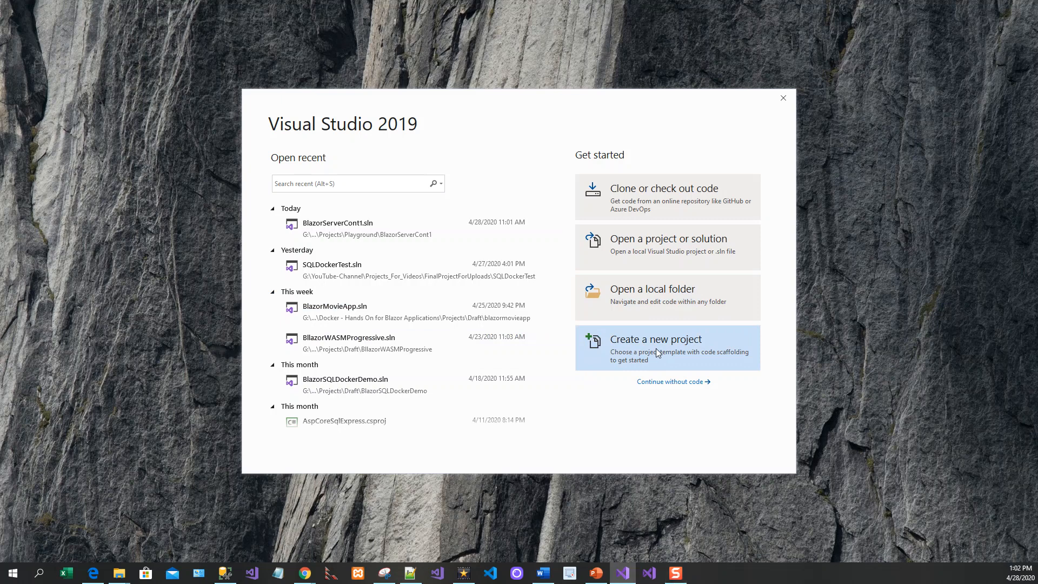
Start creating a brand new project from the start window.
left_click(655, 338)
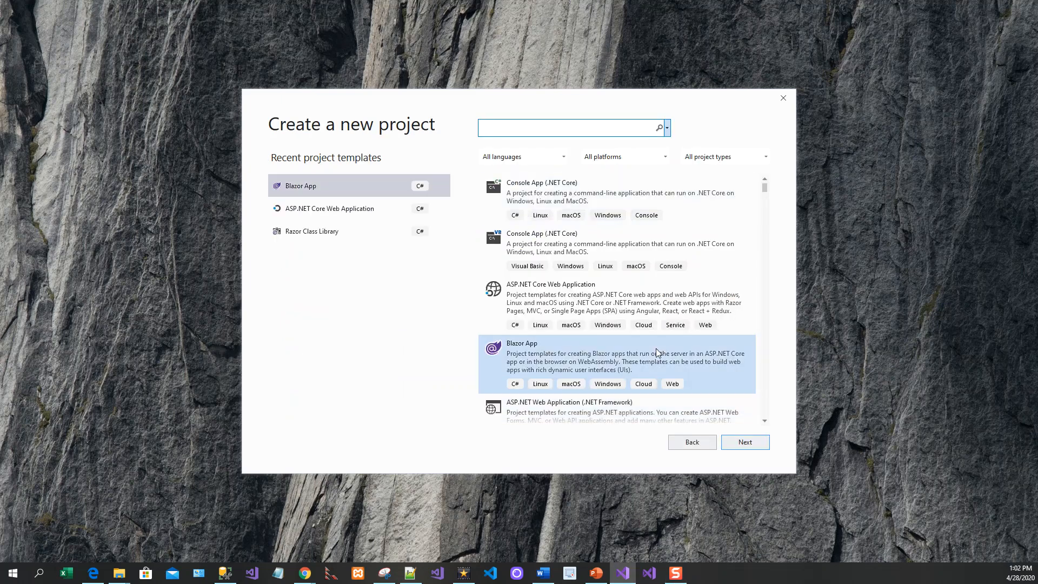
mouse_move(326, 305)
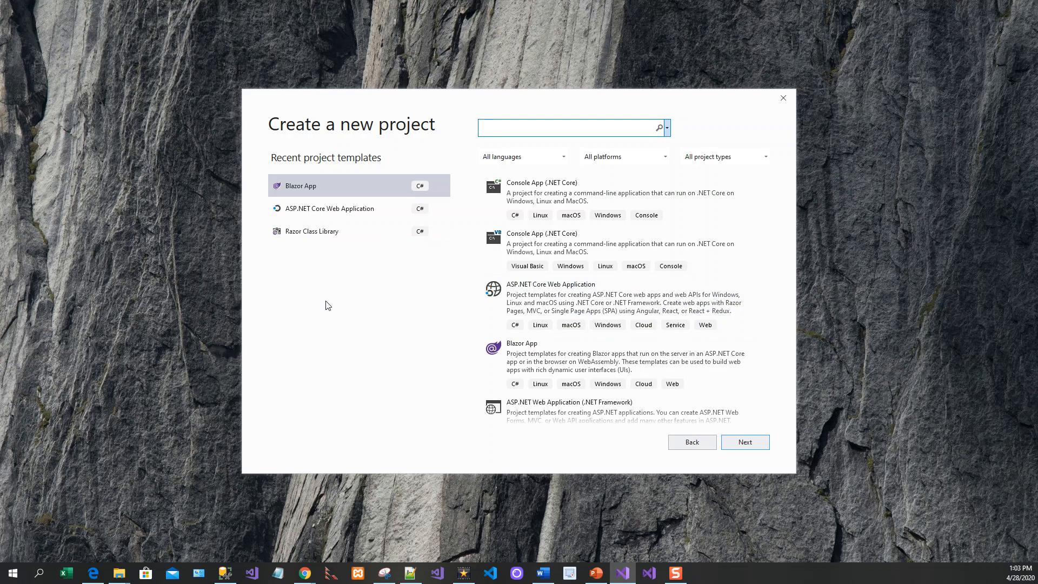
mouse_move(732, 450)
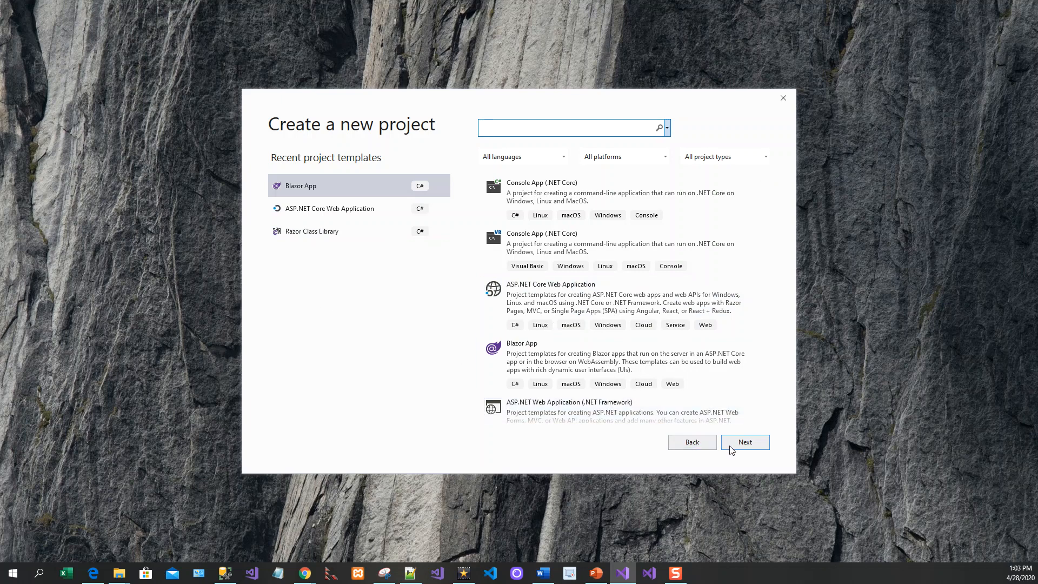
mouse_move(420, 381)
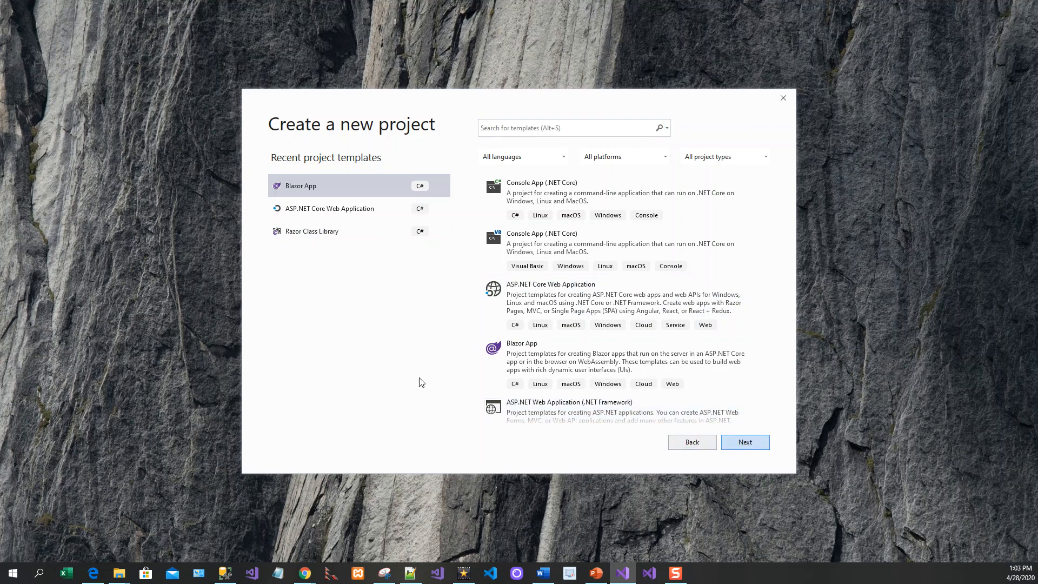
Continue with the Blazor App template and name the project DockerBlazorServerDemo.
left_click(744, 441)
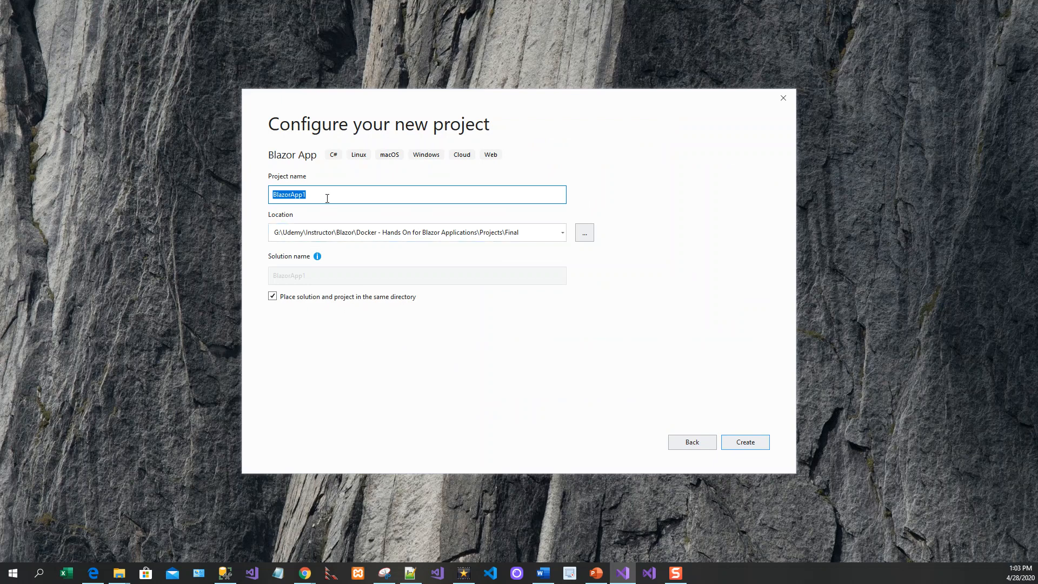
type("DockerBlazorServerDemo")
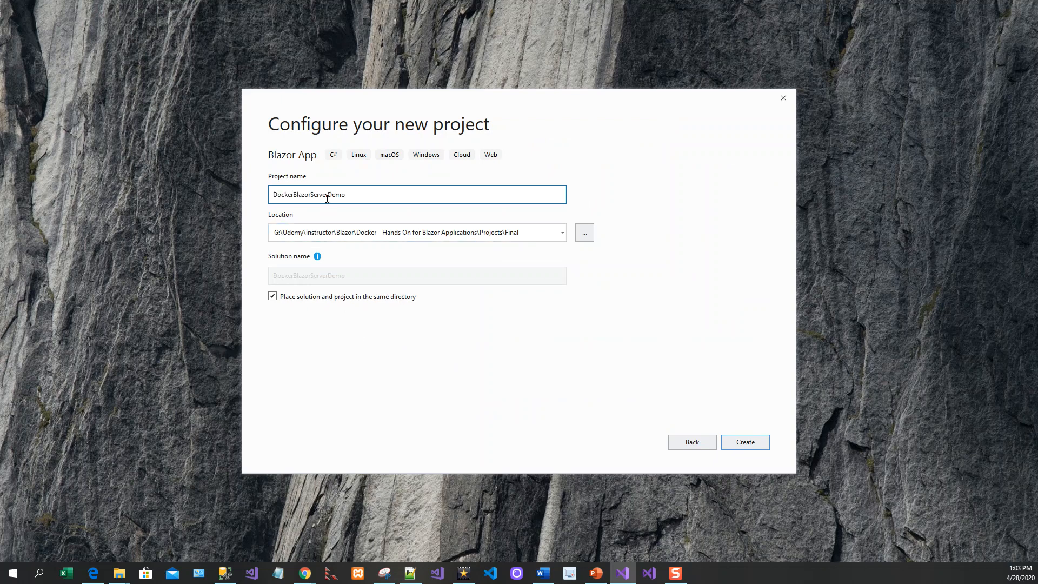
mouse_move(595, 318)
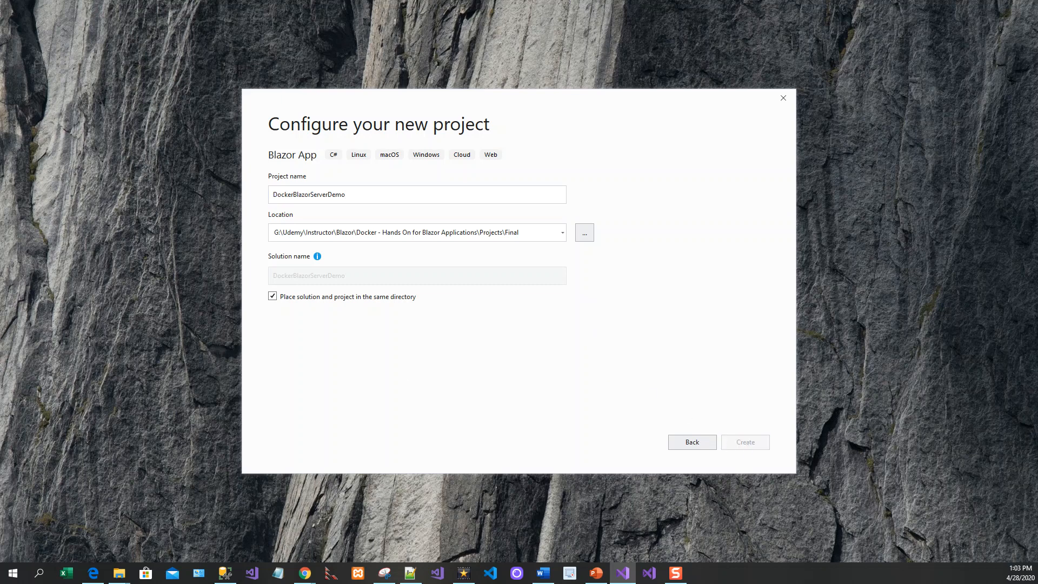
Accept the project name and location to reach the Blazor Server App options on .NET Core 3.1.
left_click(691, 441)
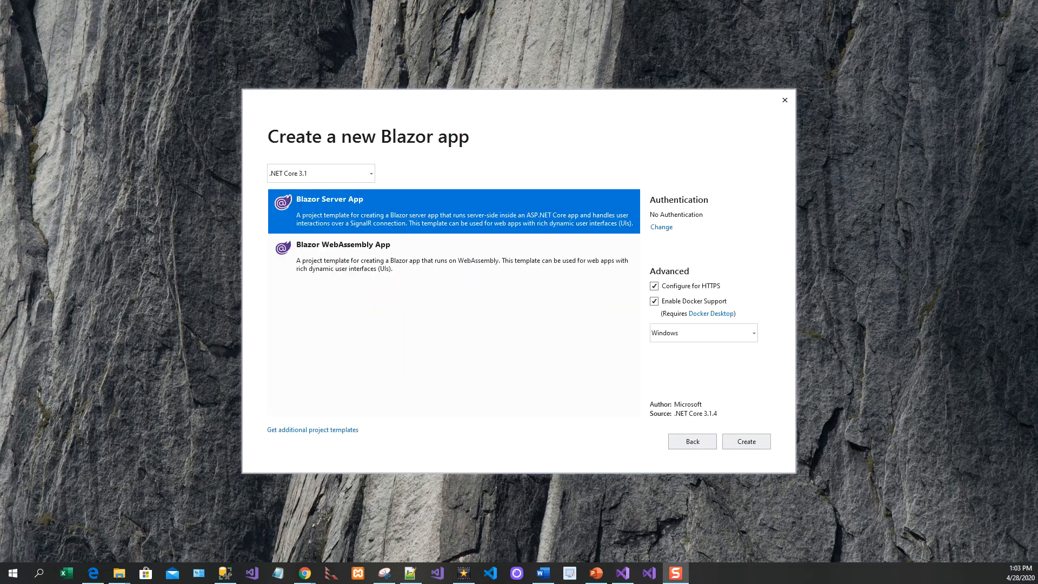
mouse_move(266, 149)
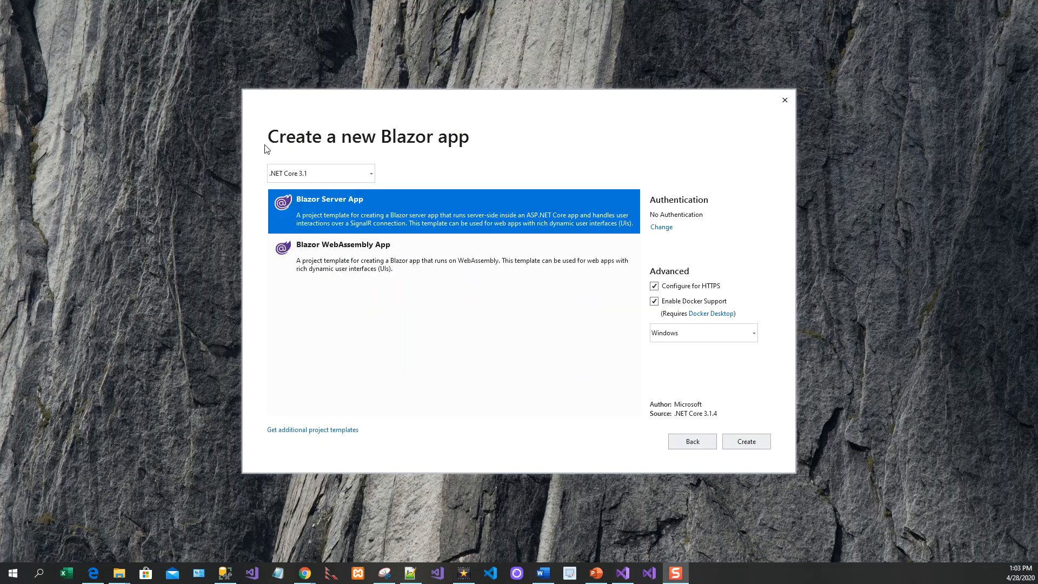
mouse_move(505, 327)
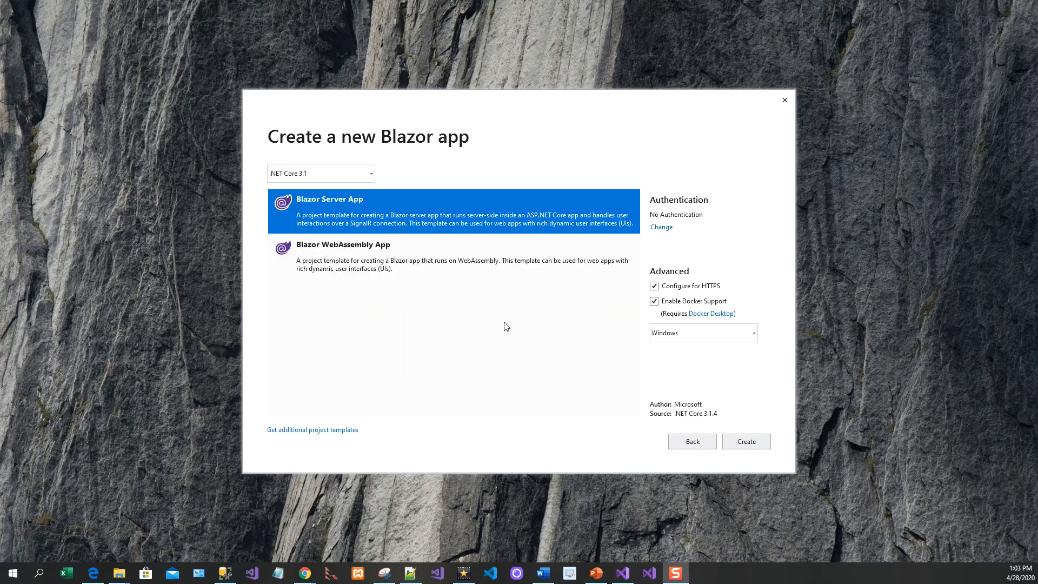
mouse_move(586, 310)
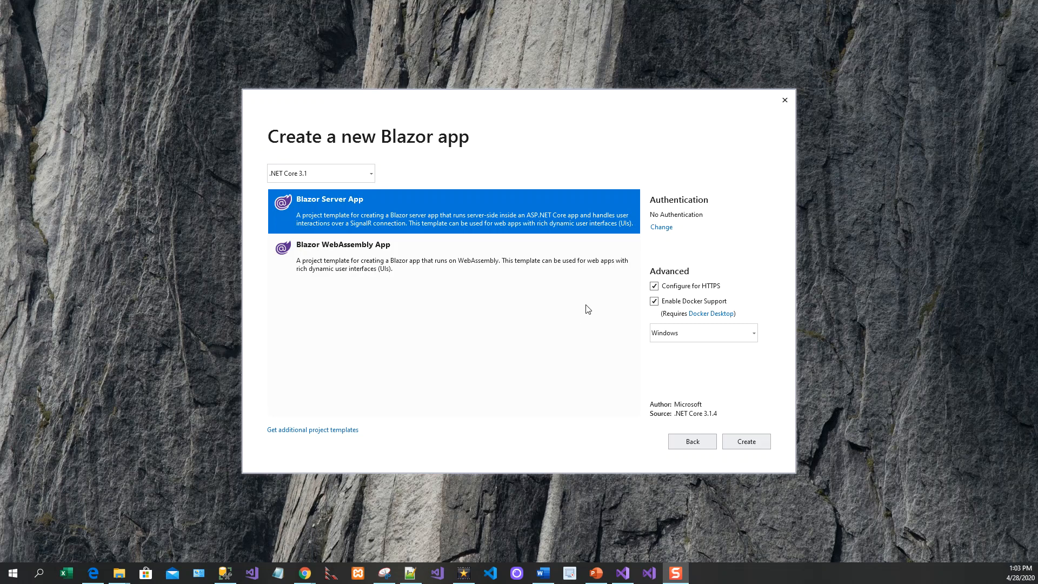
mouse_move(680, 297)
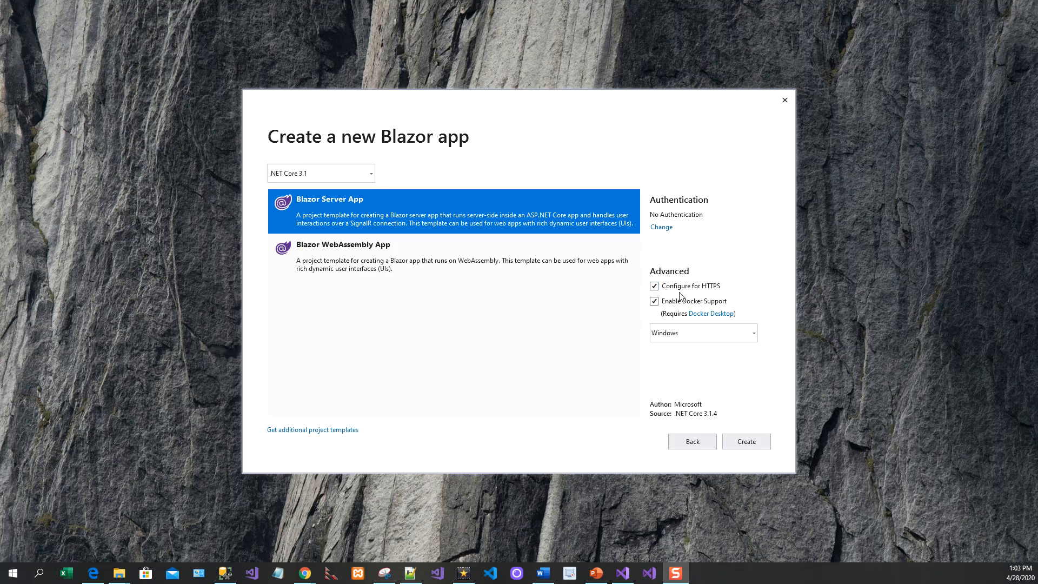
mouse_move(646, 296)
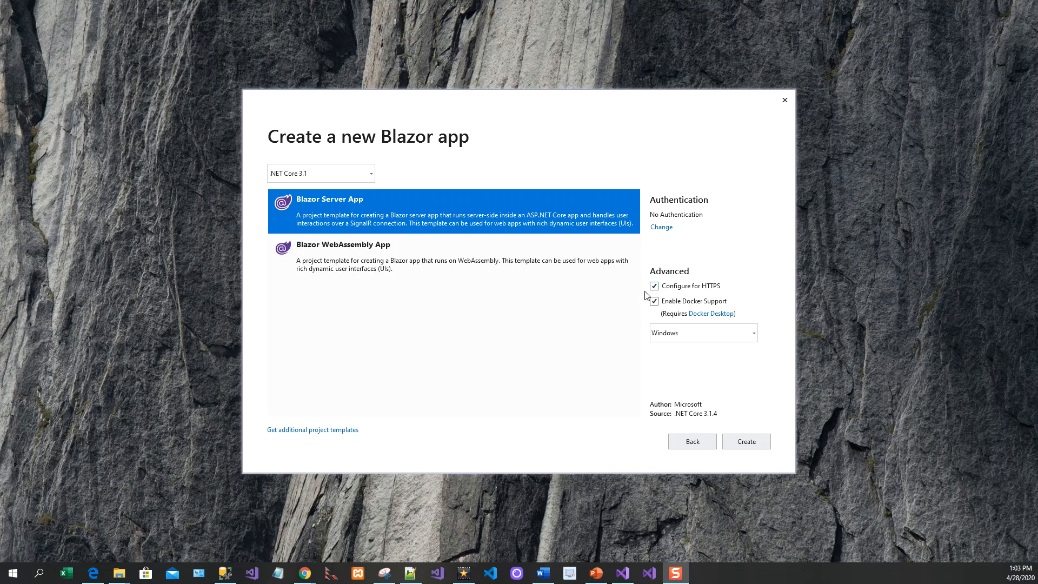
mouse_move(655, 311)
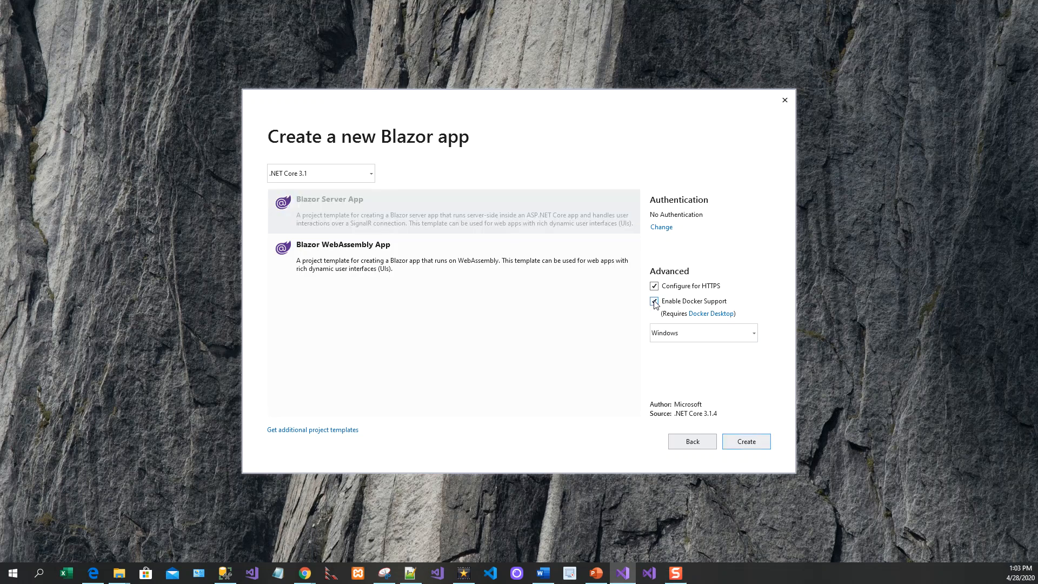
left_click(654, 301)
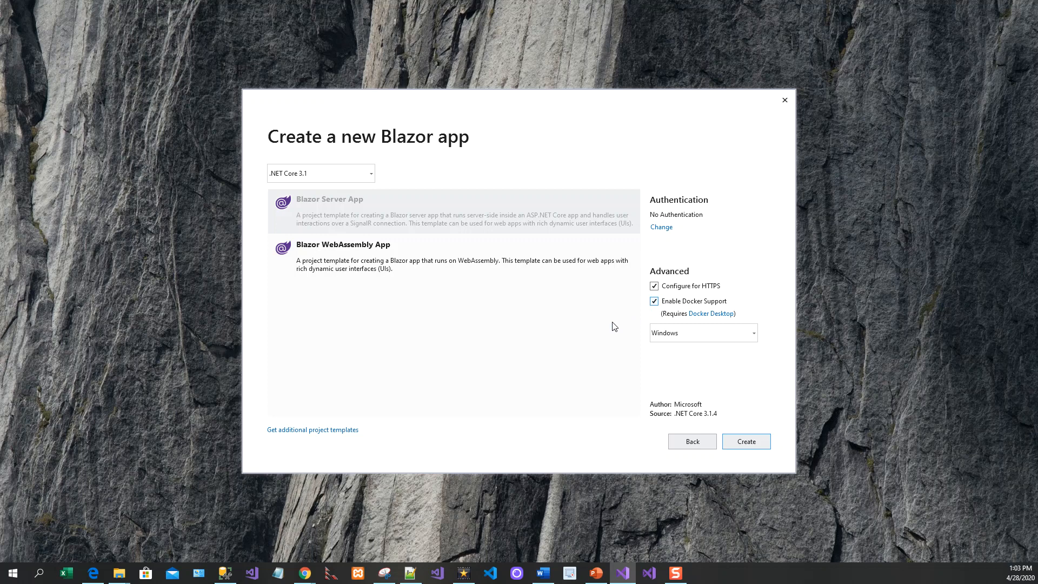
mouse_move(738, 320)
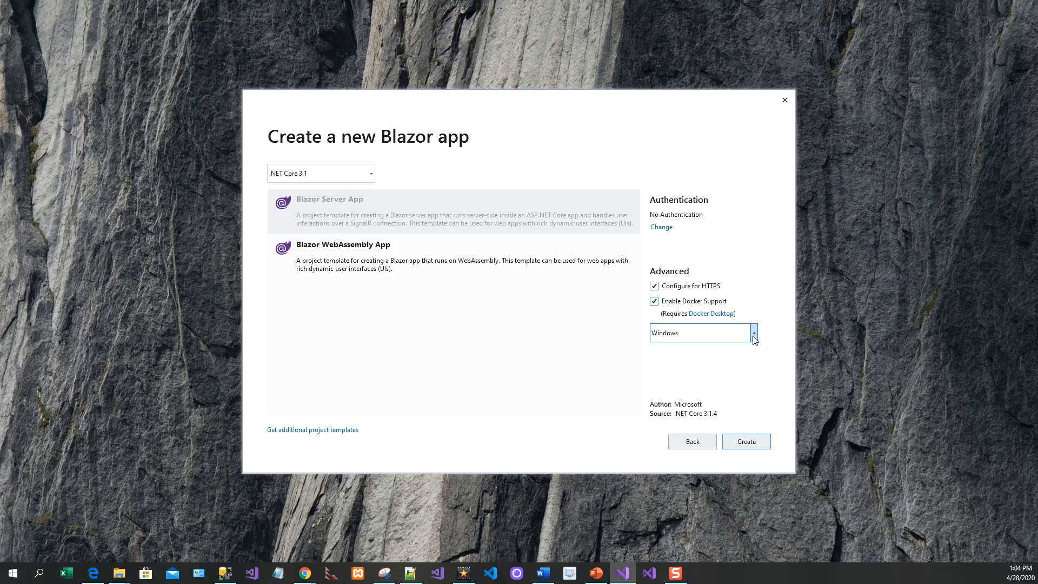
Keep Windows as the container OS and create the Blazor Server app with Docker support.
left_click(752, 333)
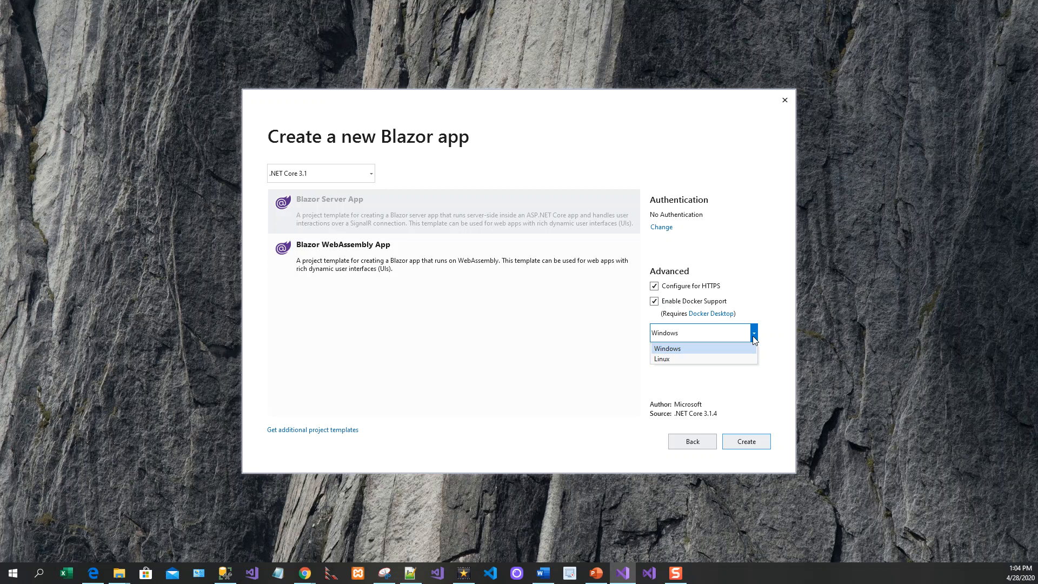
left_click(666, 348)
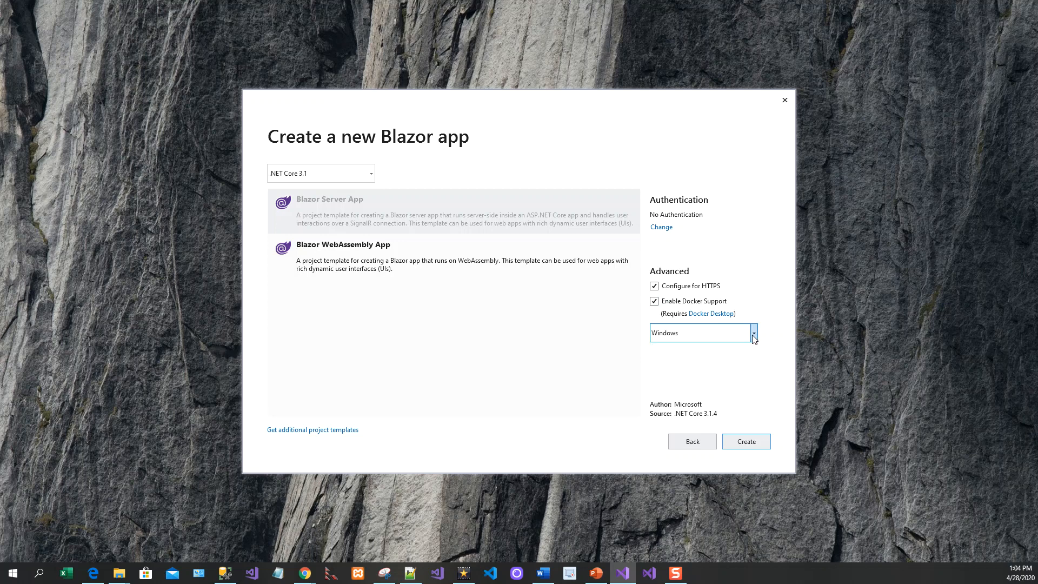
mouse_move(747, 372)
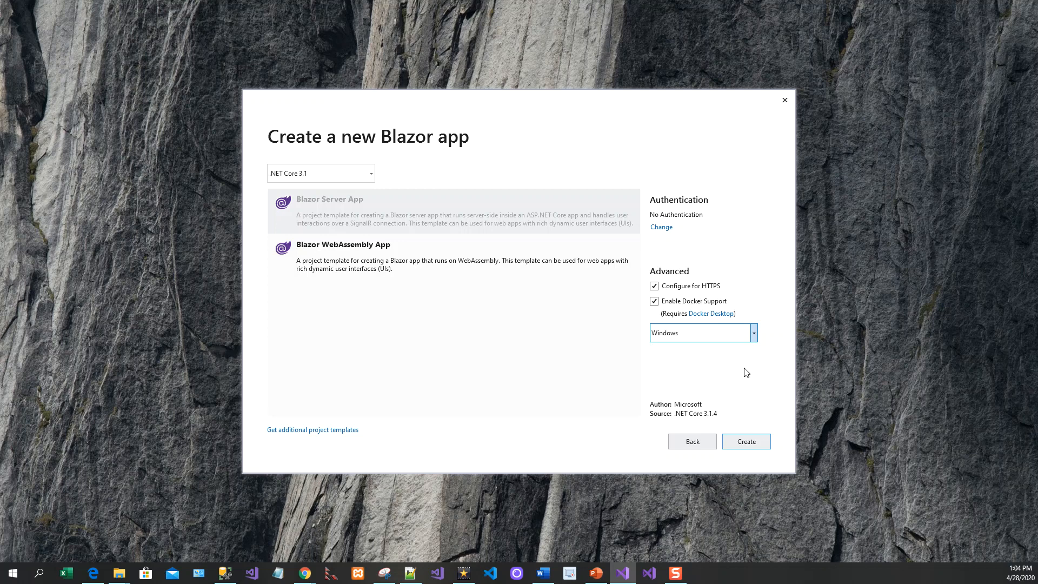
mouse_move(695, 383)
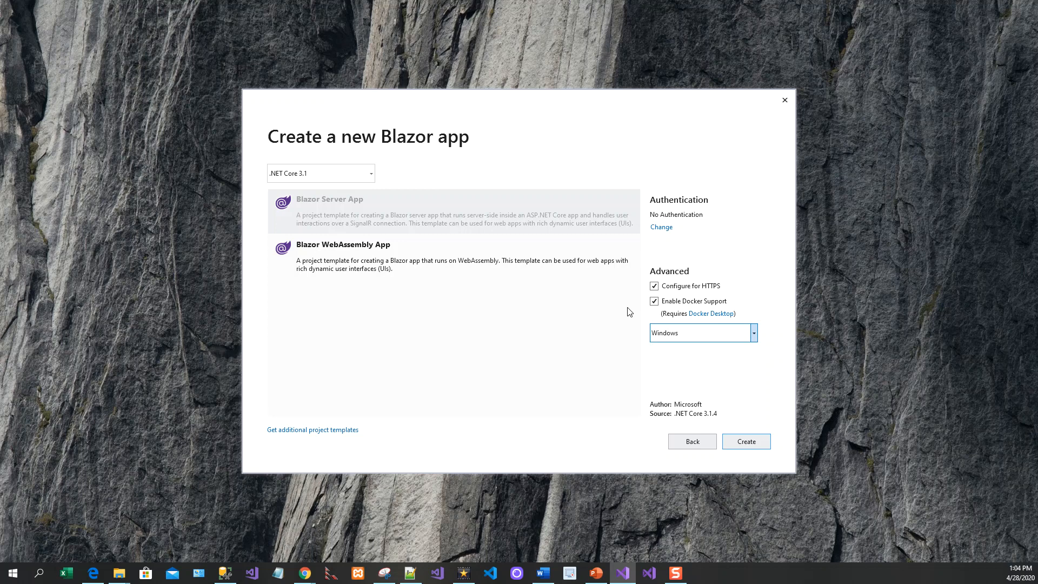
mouse_move(612, 364)
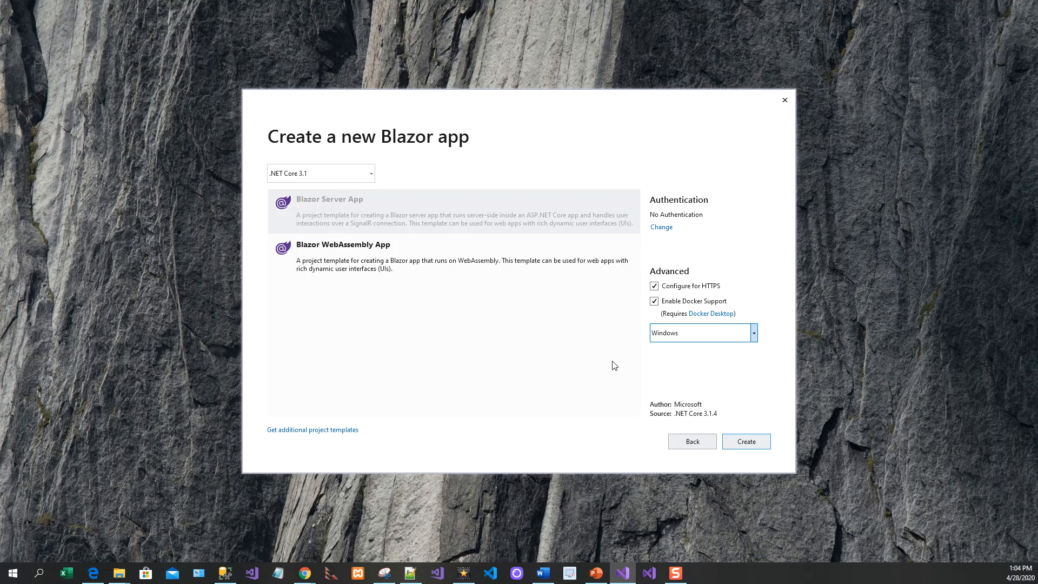
mouse_move(765, 402)
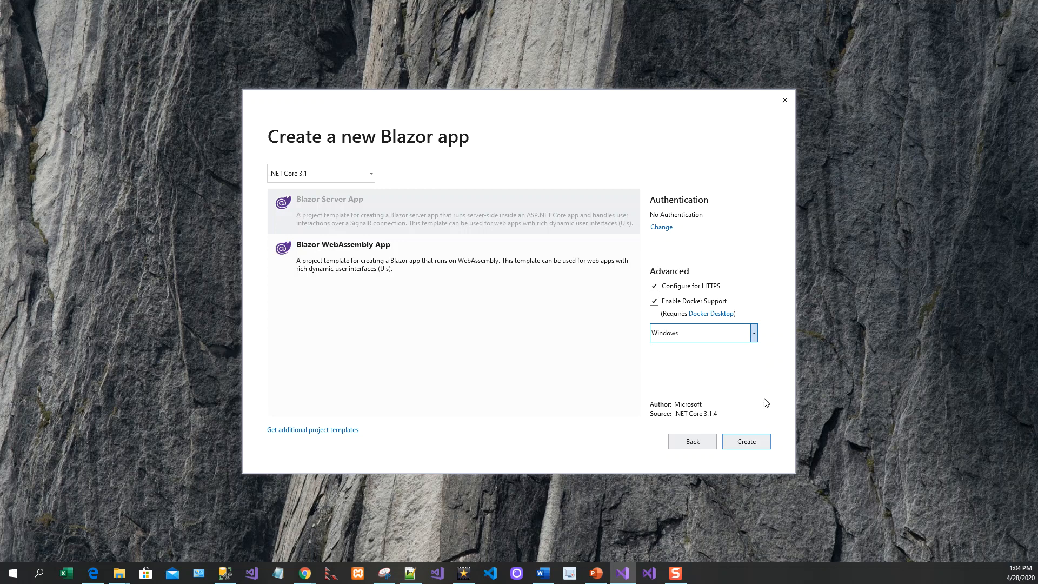
left_click(745, 441)
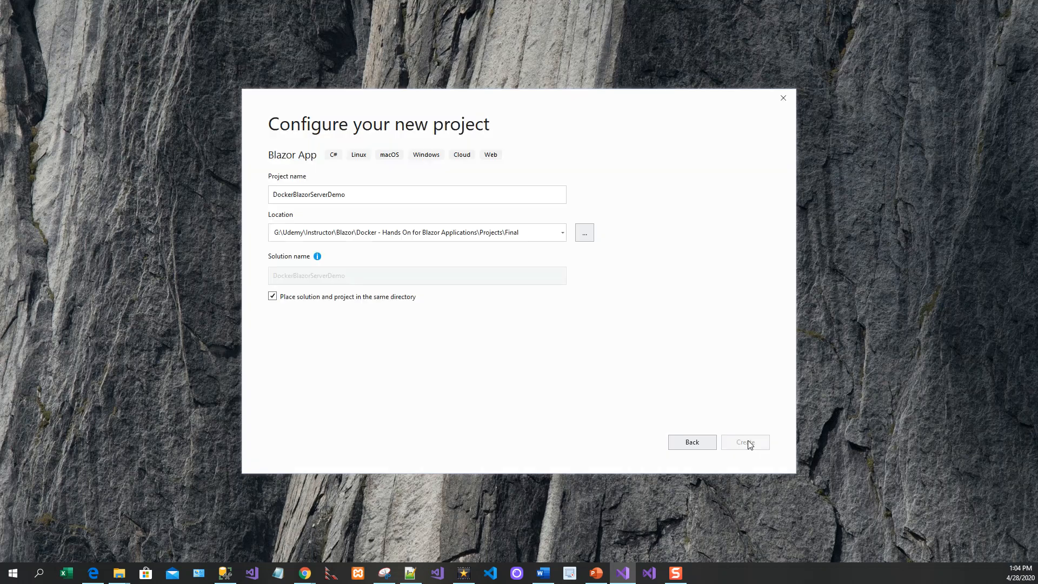
View the generated Dockerfile and select the DockerBlazorServerDemo project in Solution Explorer.
left_click(744, 441)
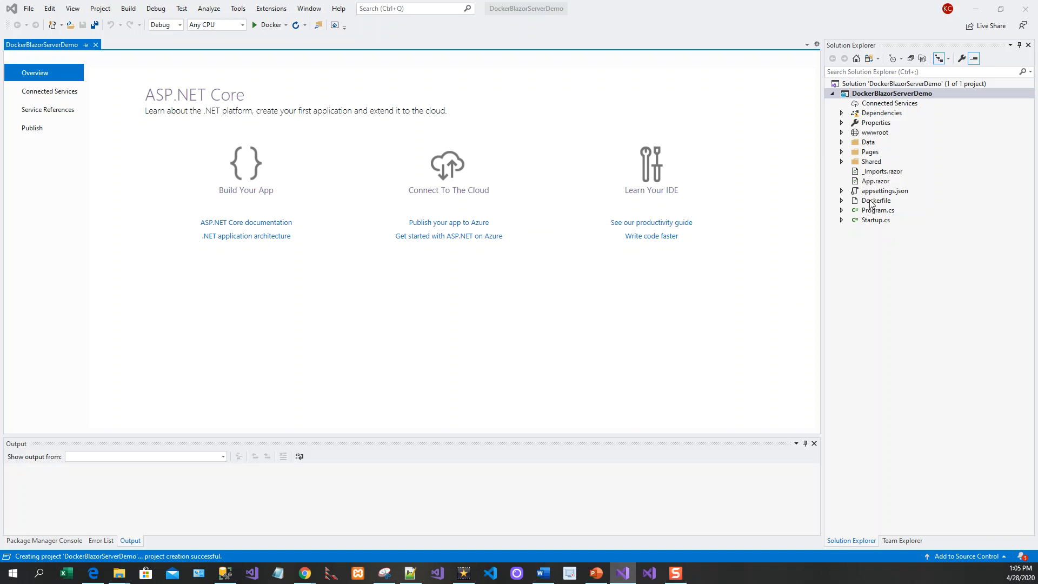
left_click(874, 200)
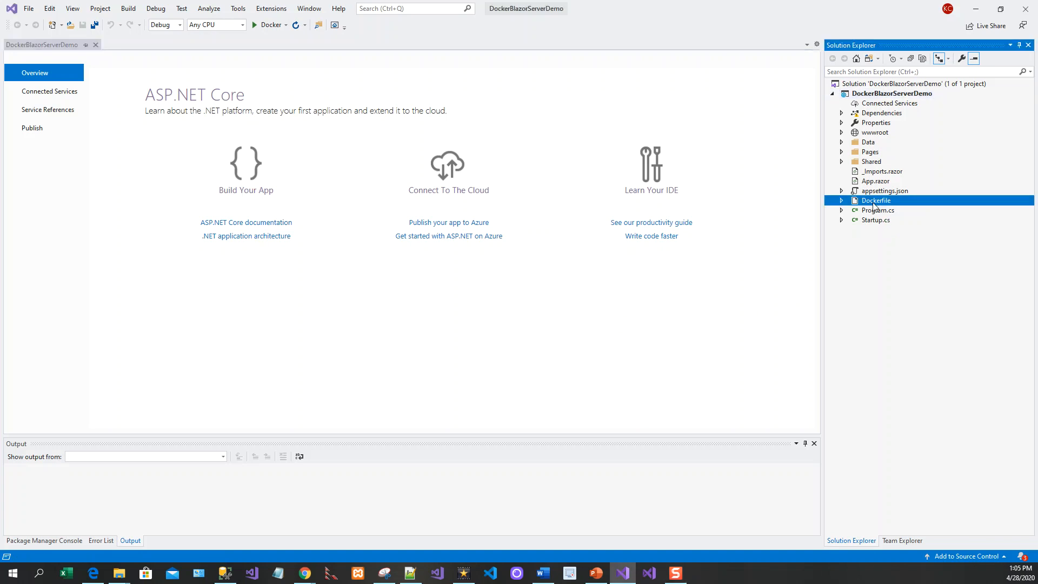
mouse_move(915, 93)
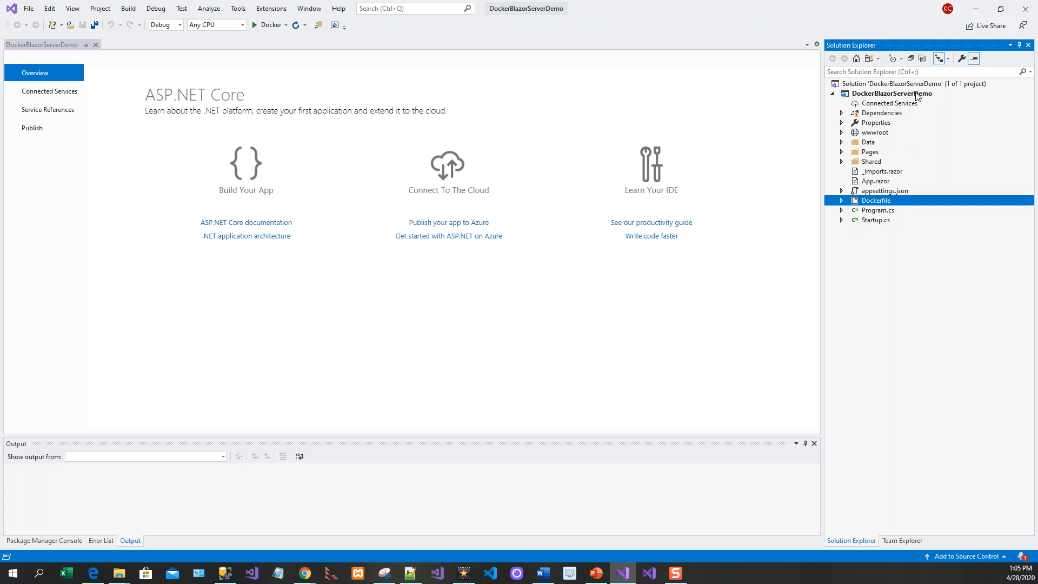
double_click(874, 200)
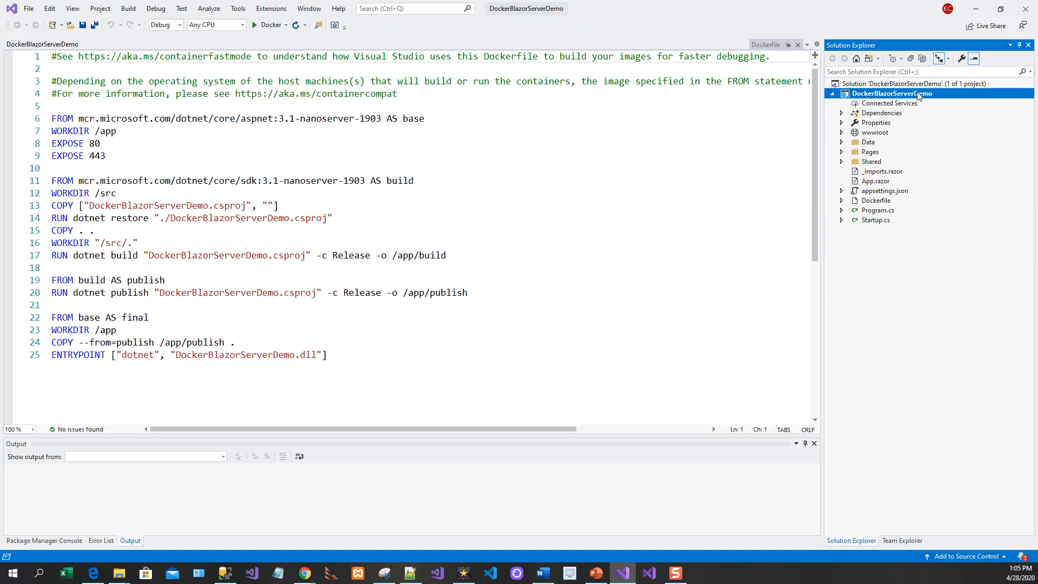
Build DockerBlazorServerDemo so Container Tools output shows the dockerblazorserverdemo:dev image built and tagged.
right_click(892, 92)
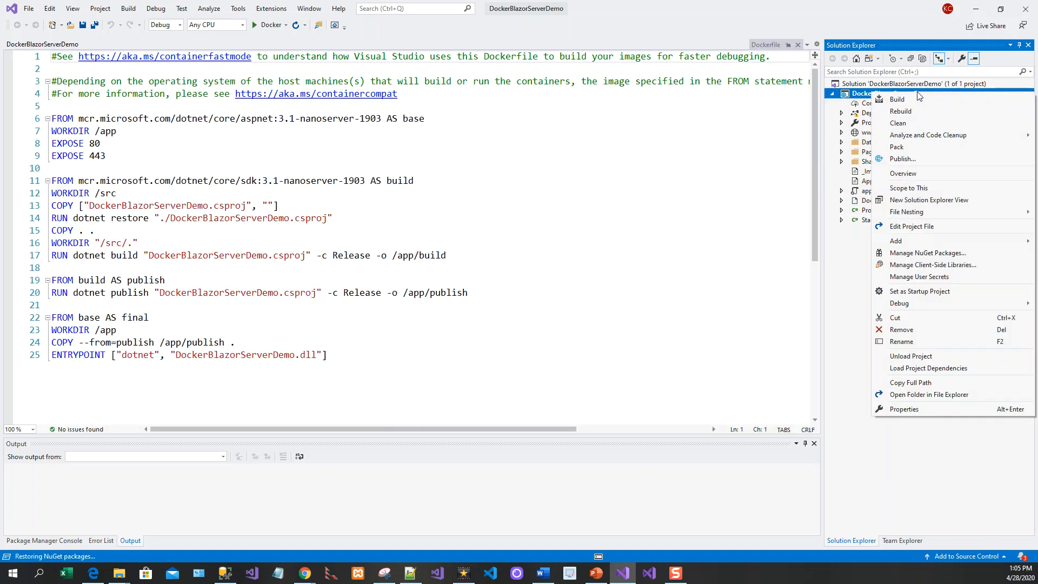
left_click(895, 240)
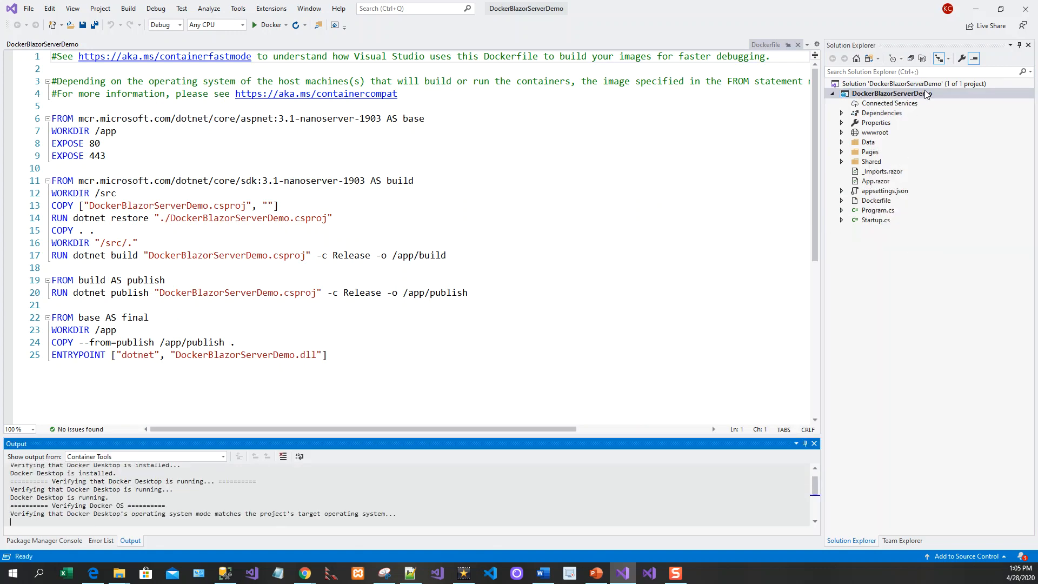
right_click(886, 93)
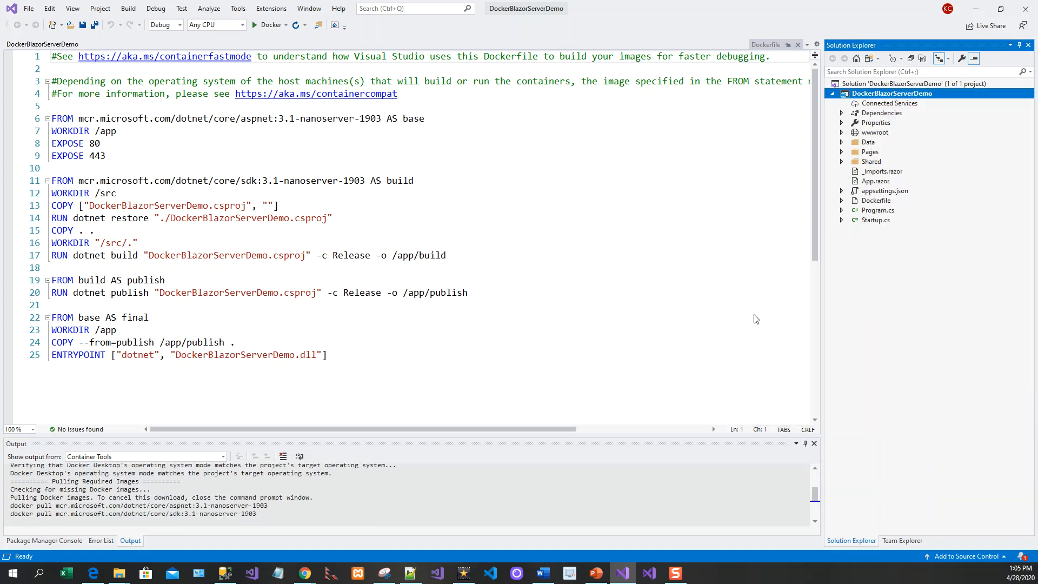
left_click(891, 93)
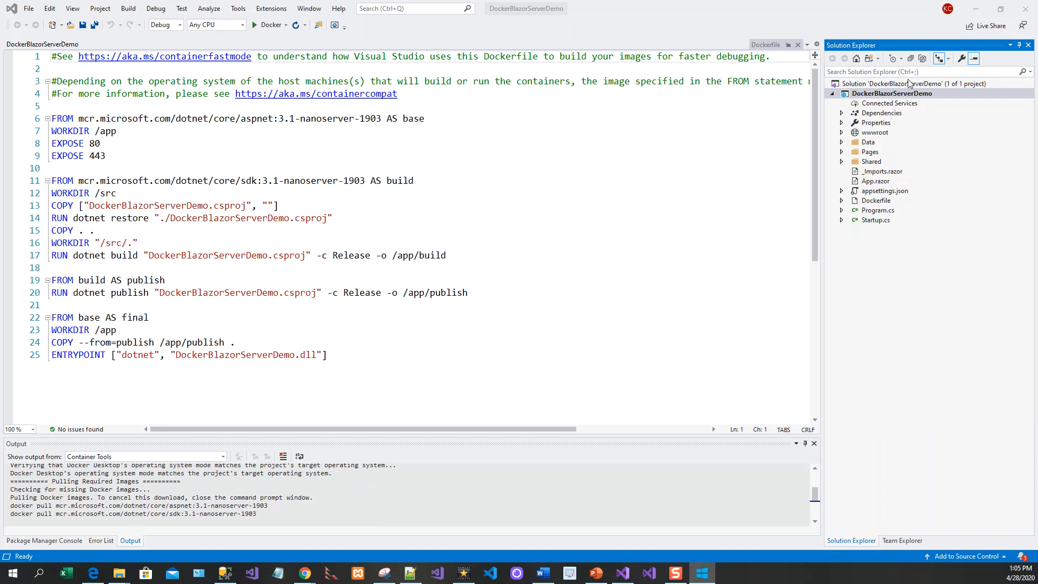
right_click(892, 93)
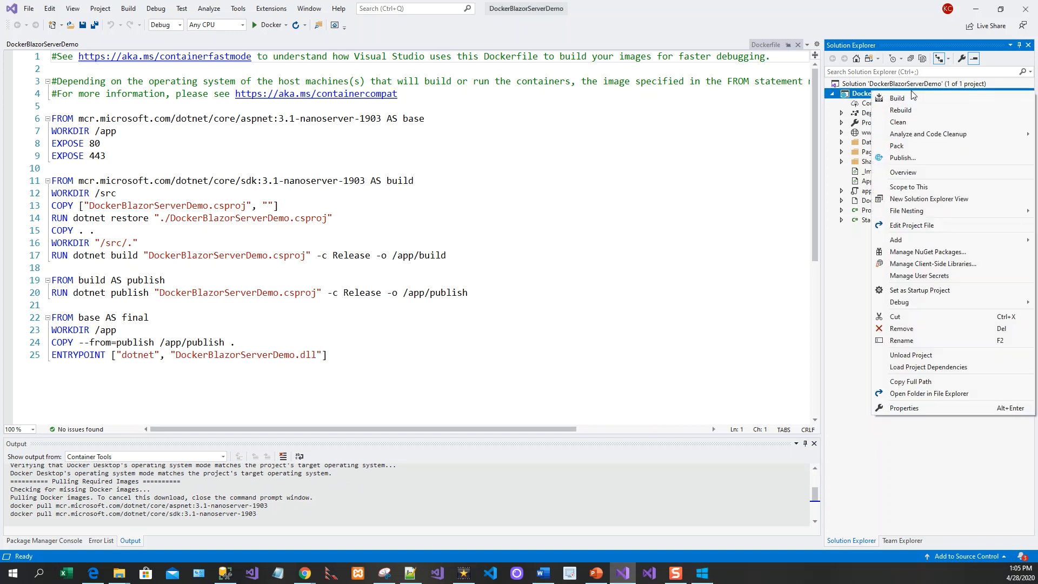
mouse_move(895, 240)
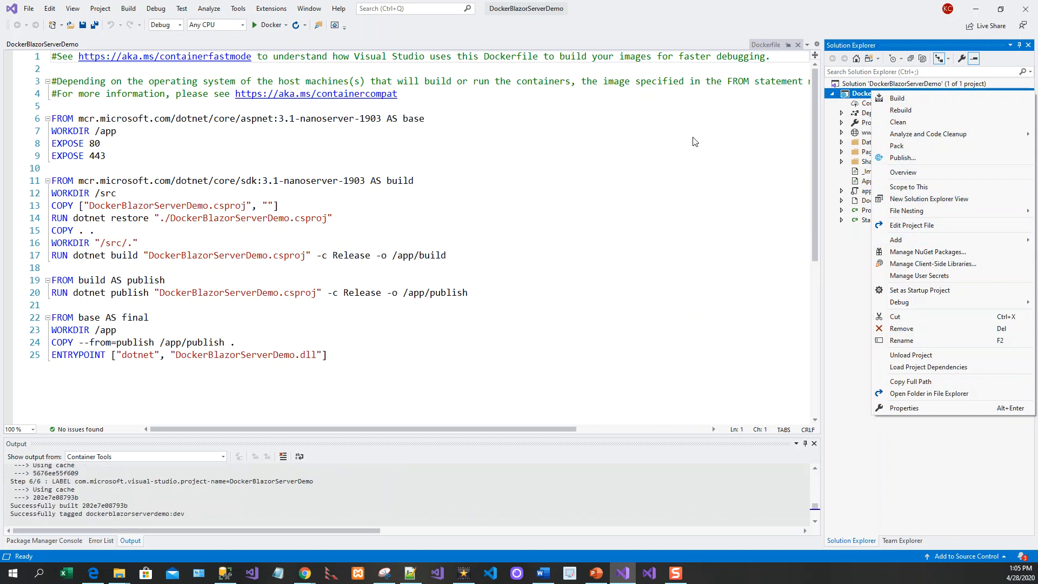
scroll("down", 3)
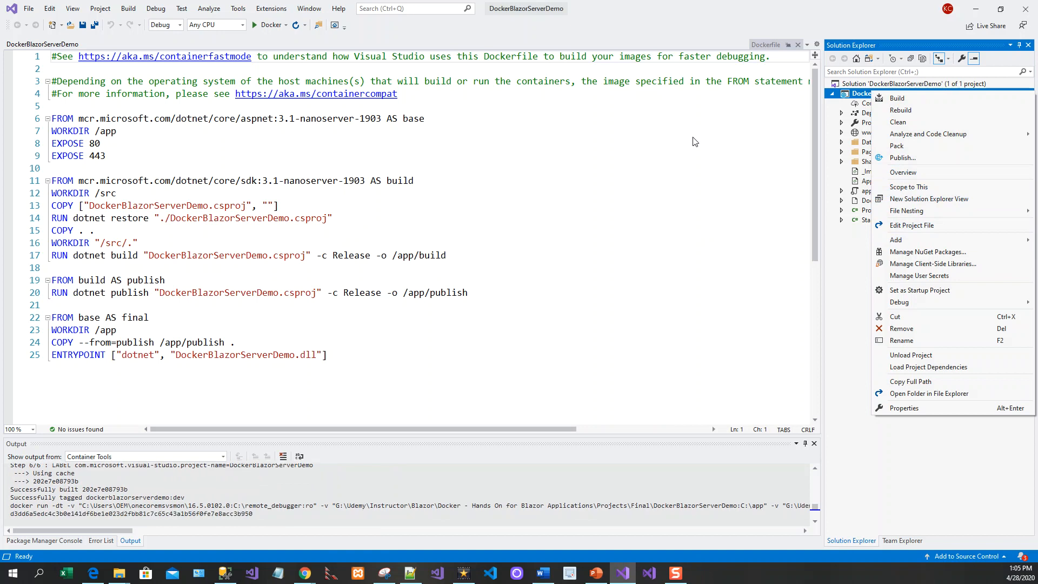